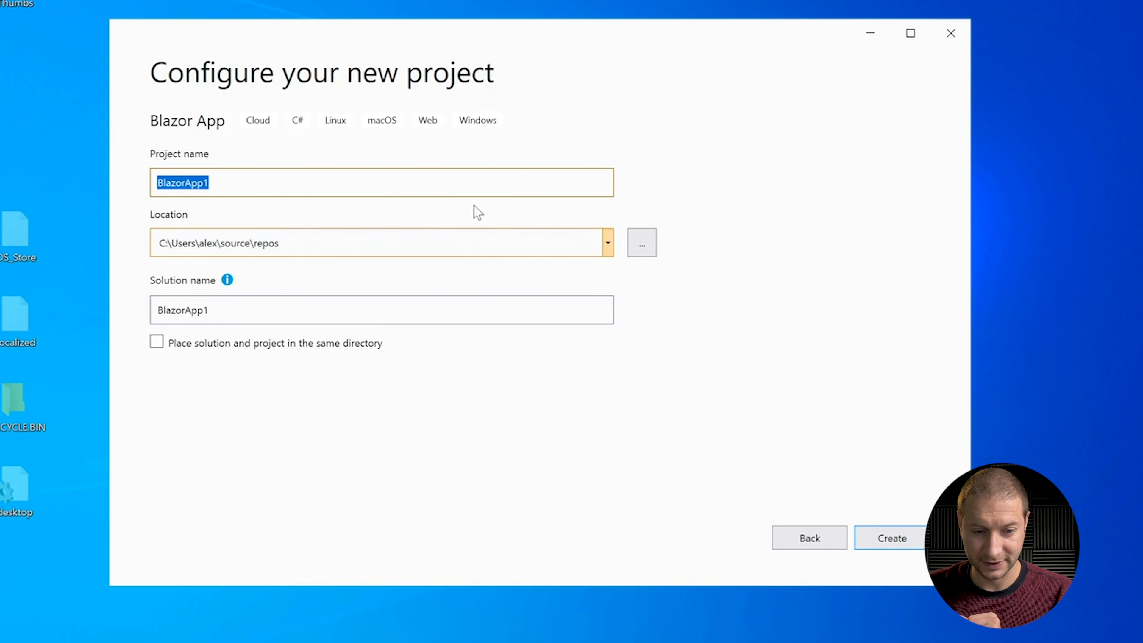
Name the project BlazorApp3 and create it from the Blazor WebAssembly App template
text(BlazorApp3)
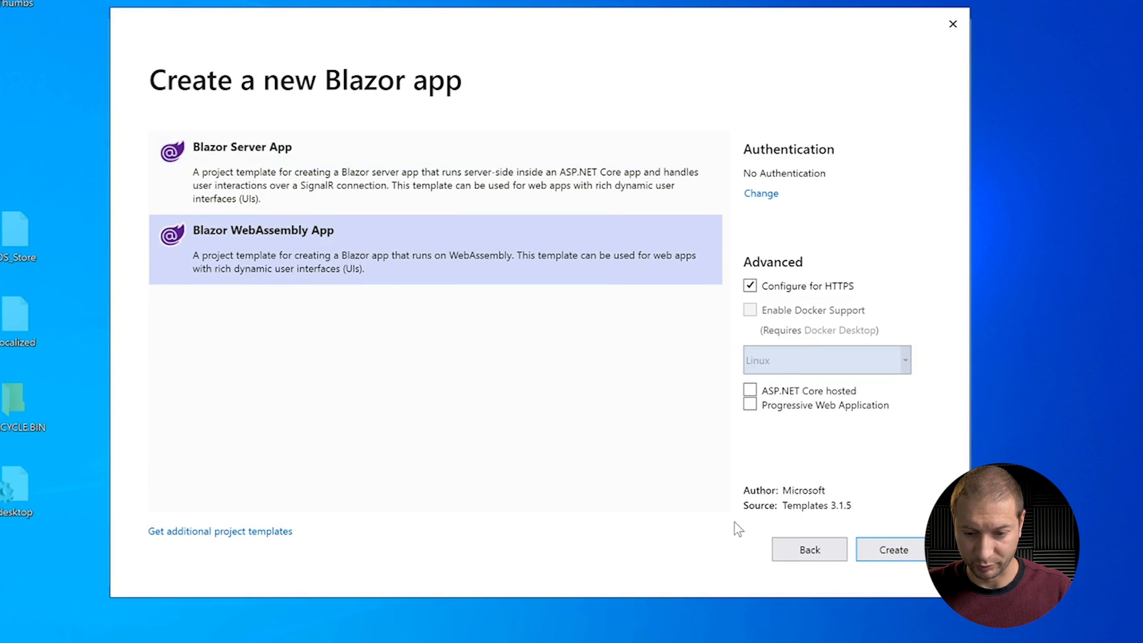
click(894, 550)
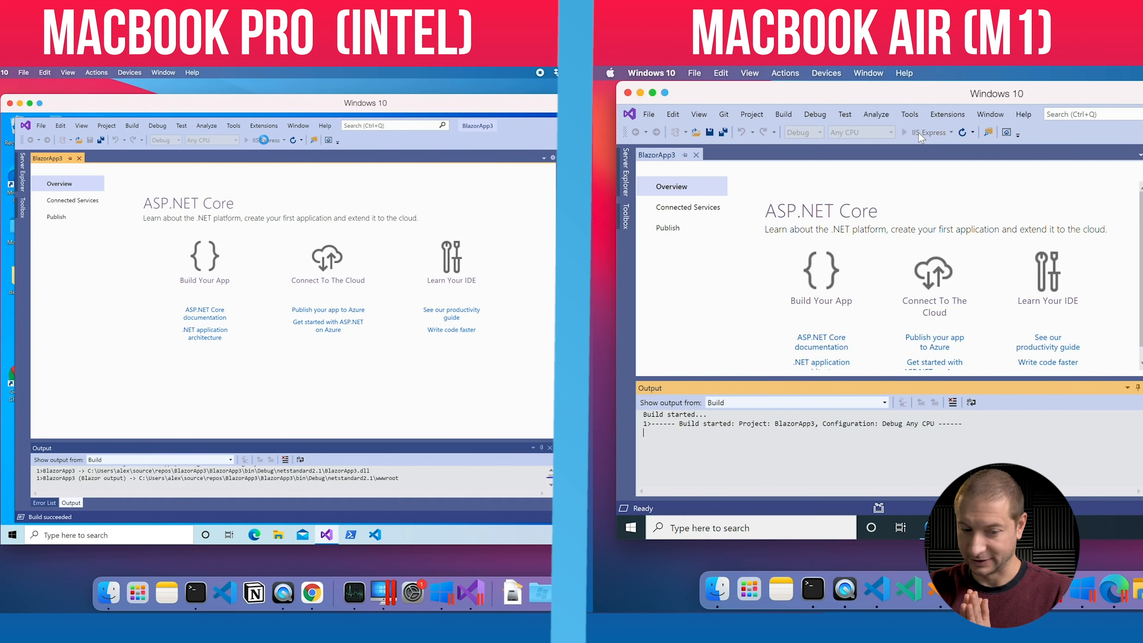
Run BlazorApp3 with IIS Express so its Hello, world! page loads in the browser
click(247, 140)
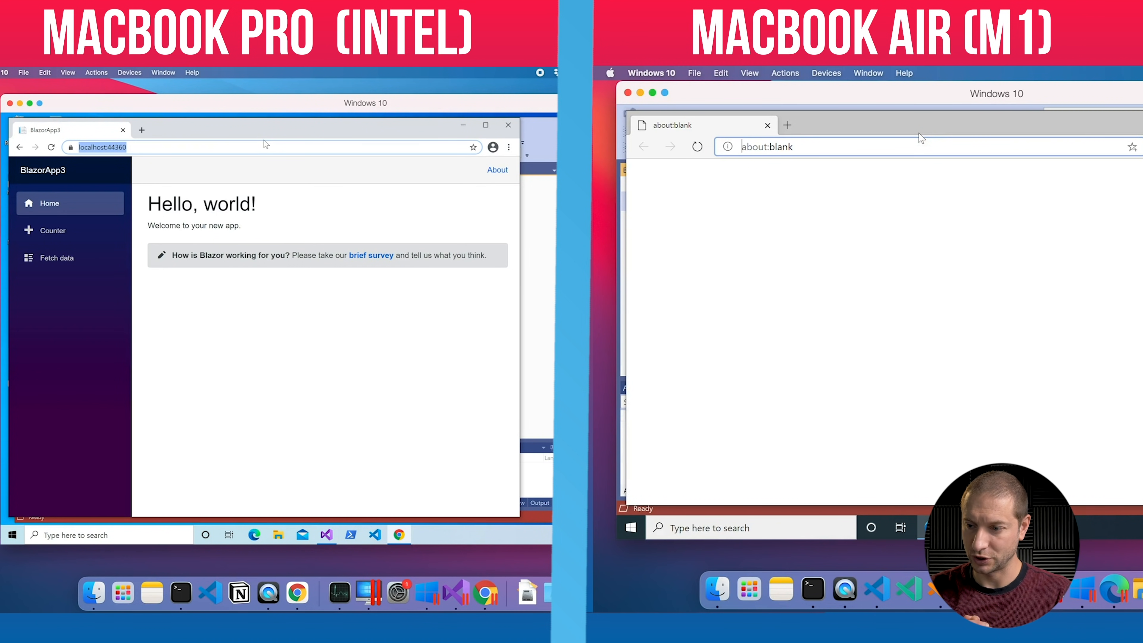
text(https://localhost:44359)
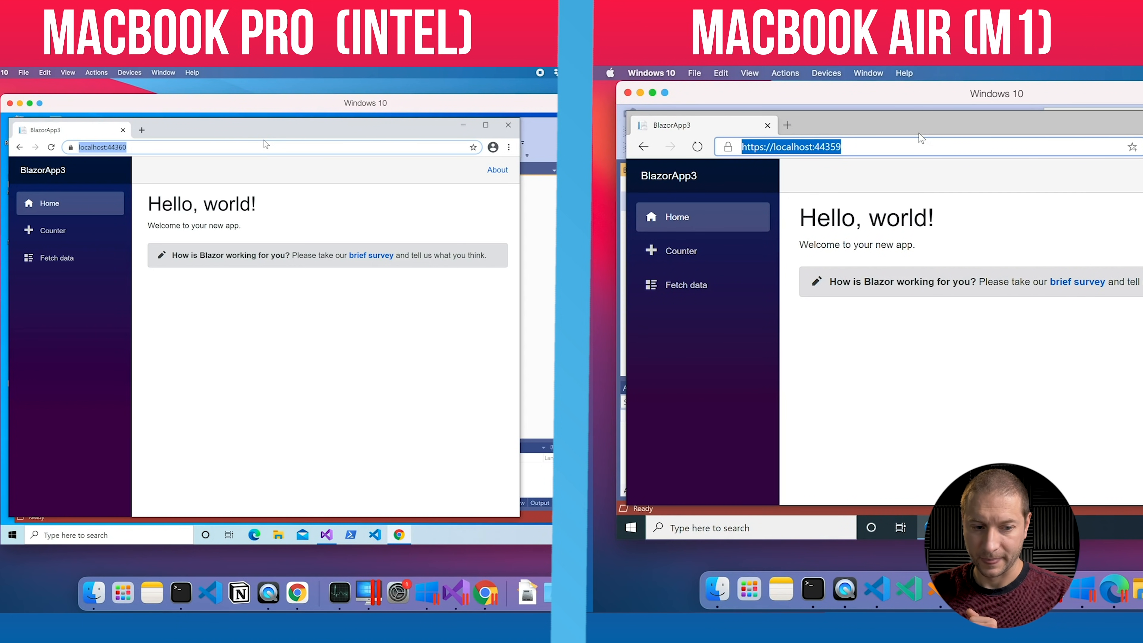
Navigate BlazorApp3 to Counter and Fetch data, reaching the Weather forecast page
click(52, 230)
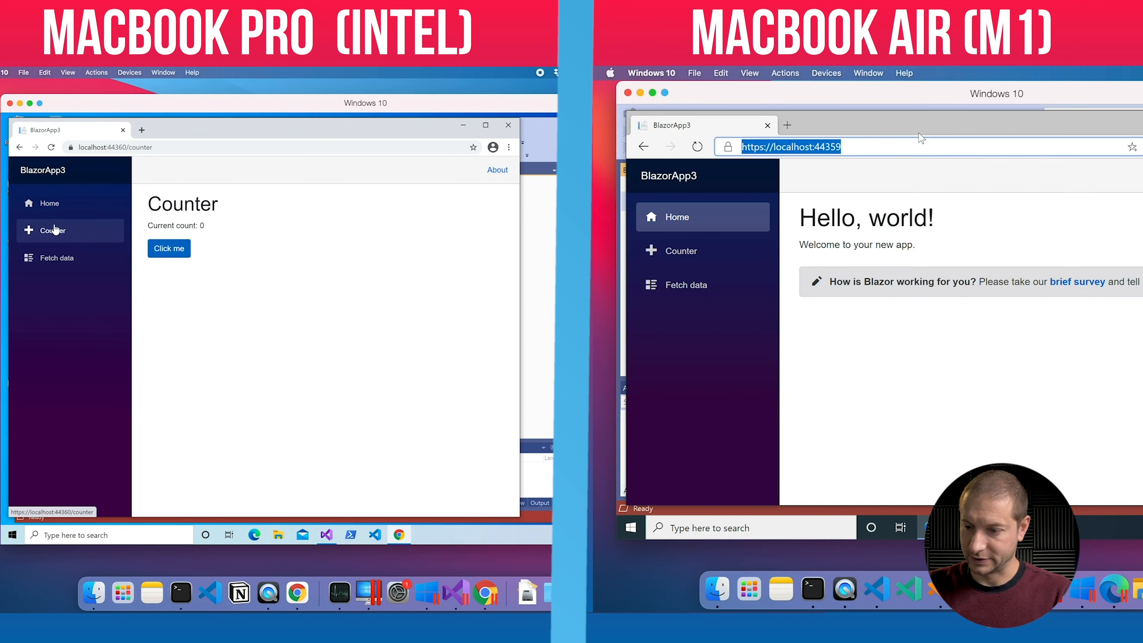
click(681, 250)
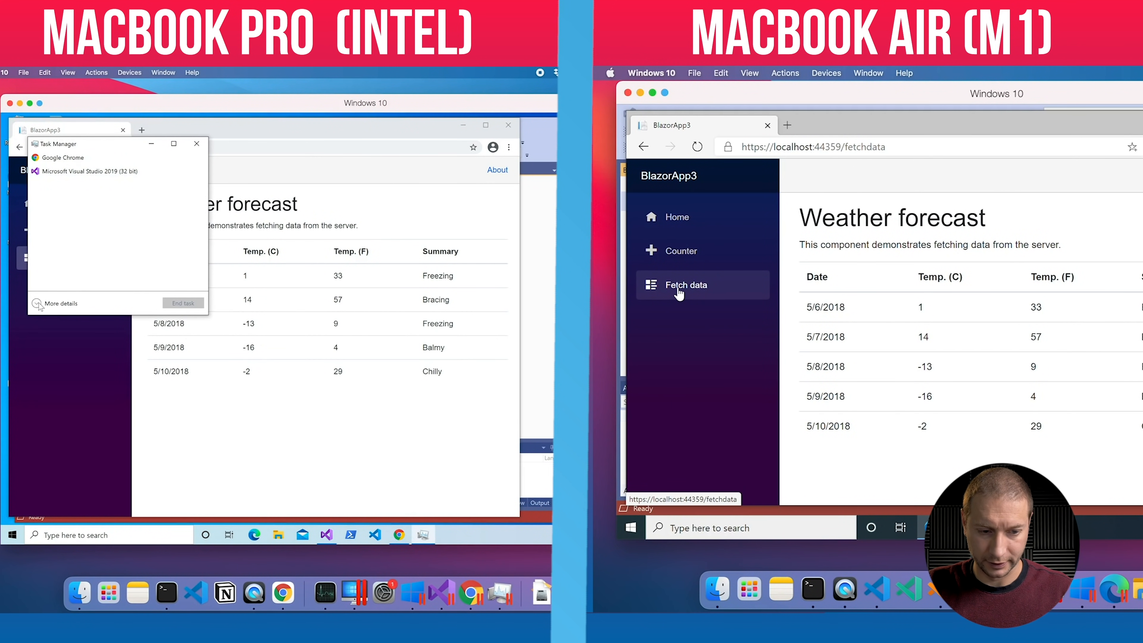
Expand Task Manager to the detailed process view, then close it
click(38, 303)
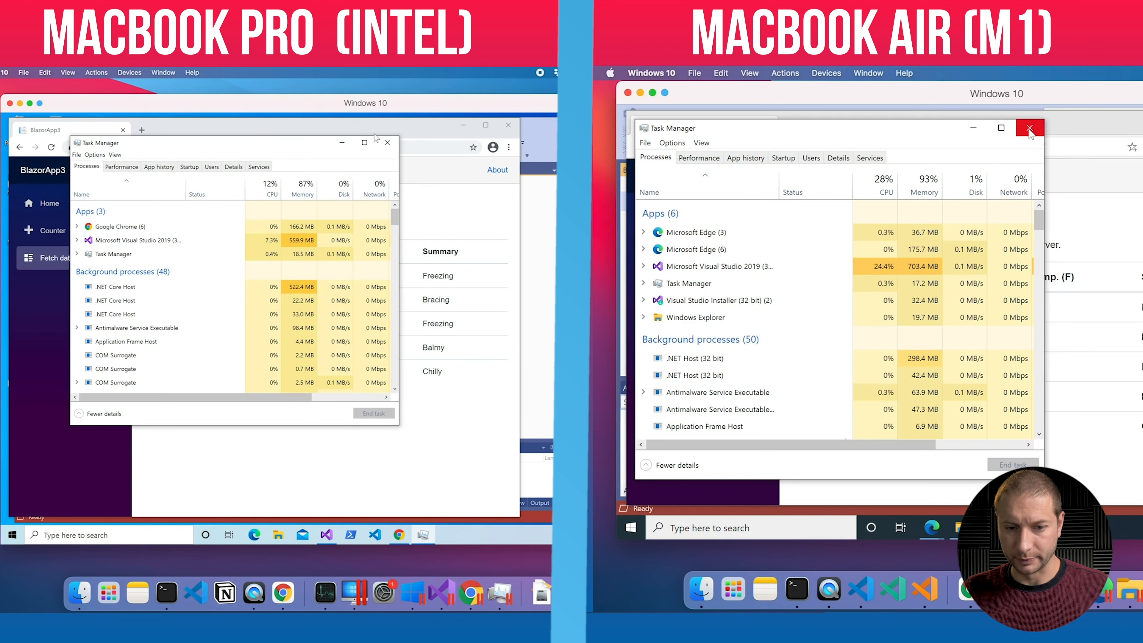
click(1029, 127)
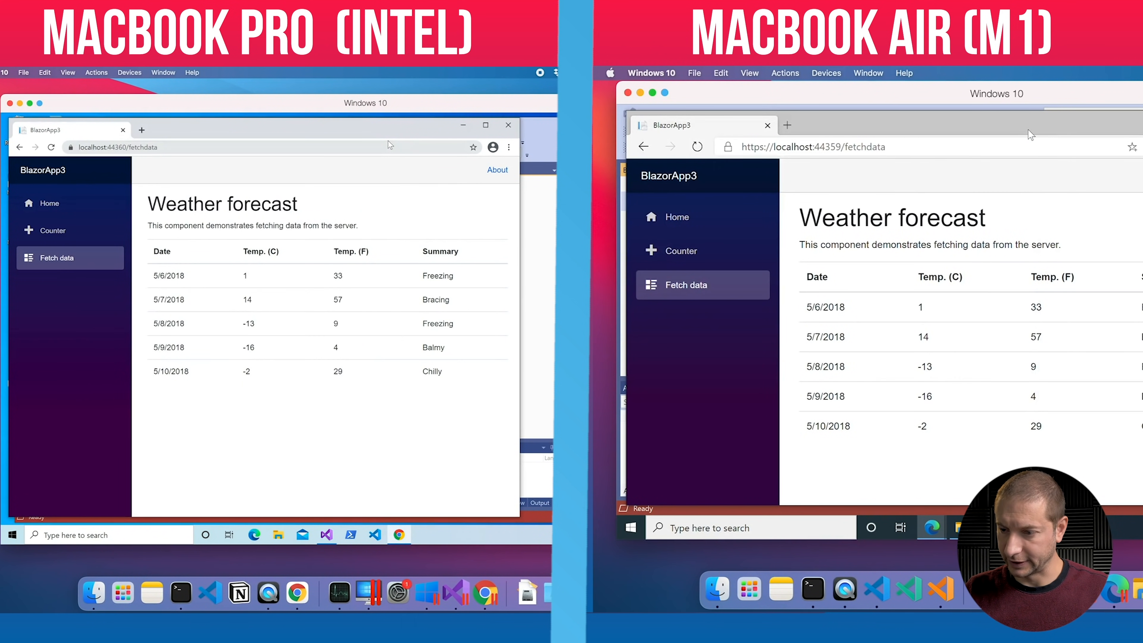